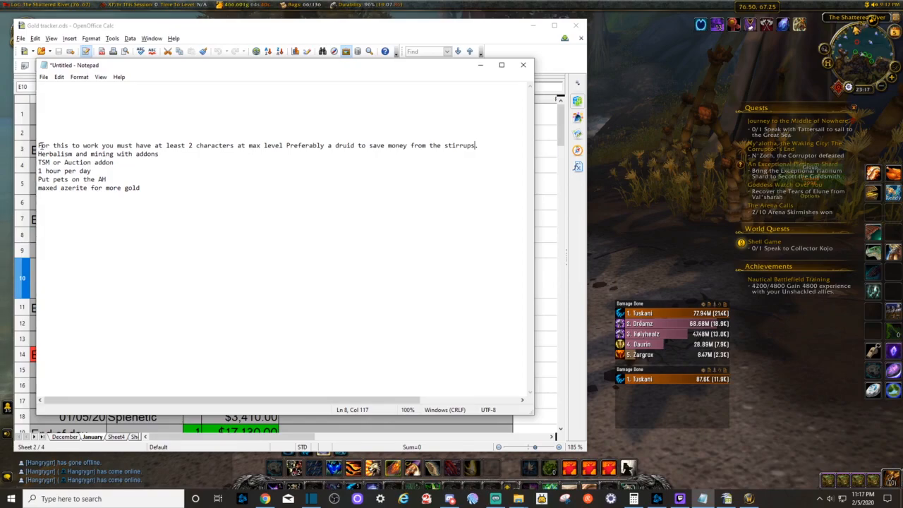
Step: Highlight the requirement lines in the notes: herbalism and mining with addons, 1 hour per day
left_click_drag(38, 145, 242, 145)
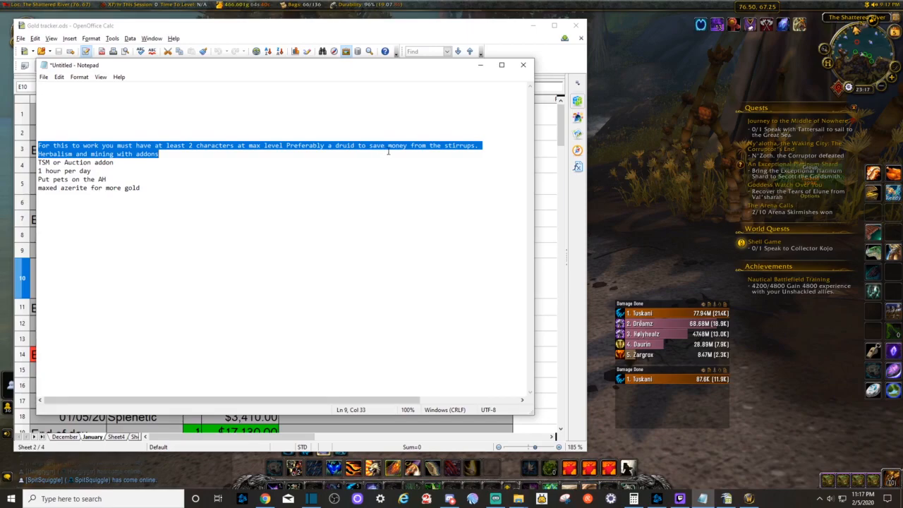
left_click(477, 145)
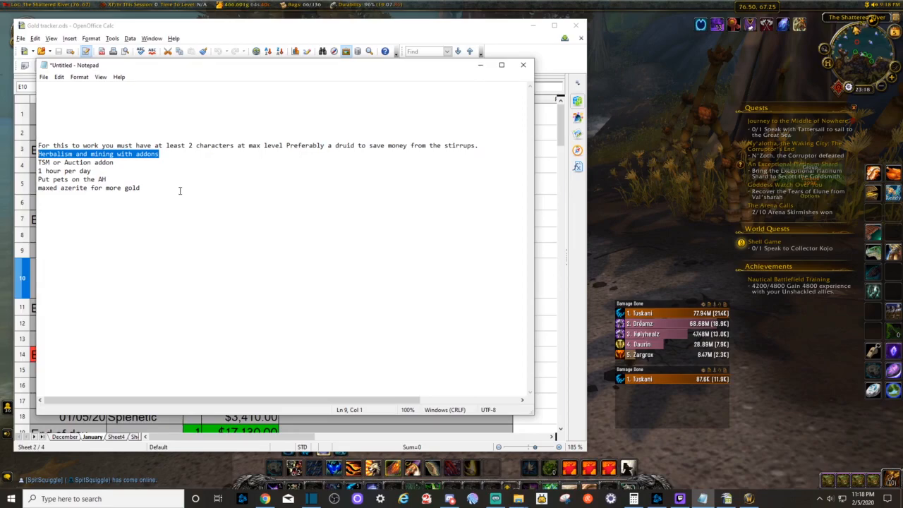
left_click(118, 163)
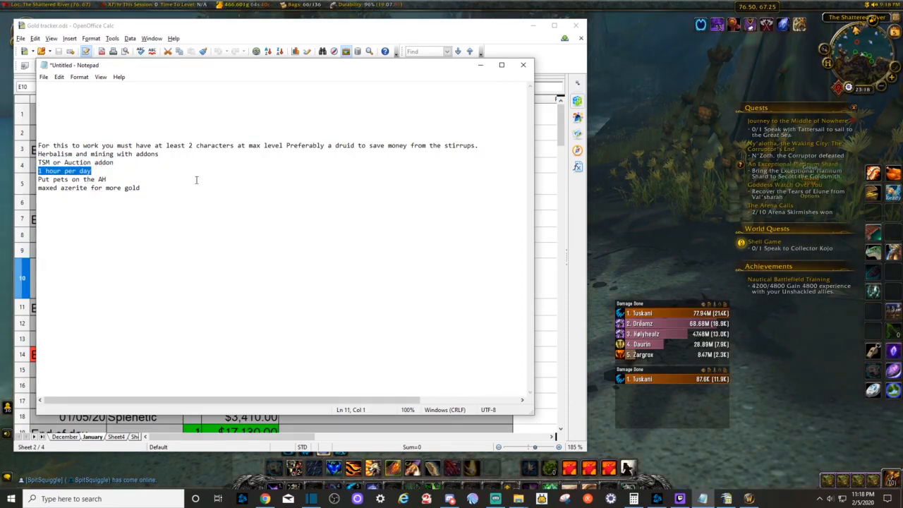
mouse_move(329, 258)
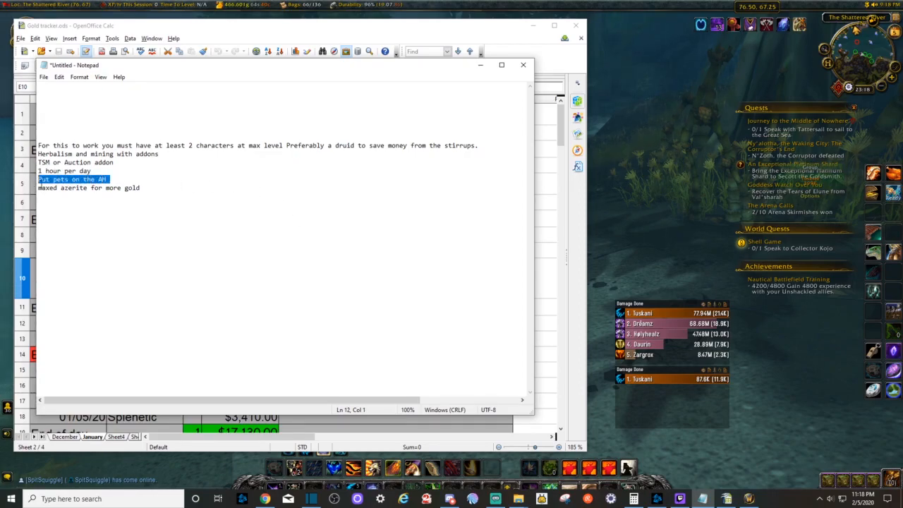
mouse_move(167, 249)
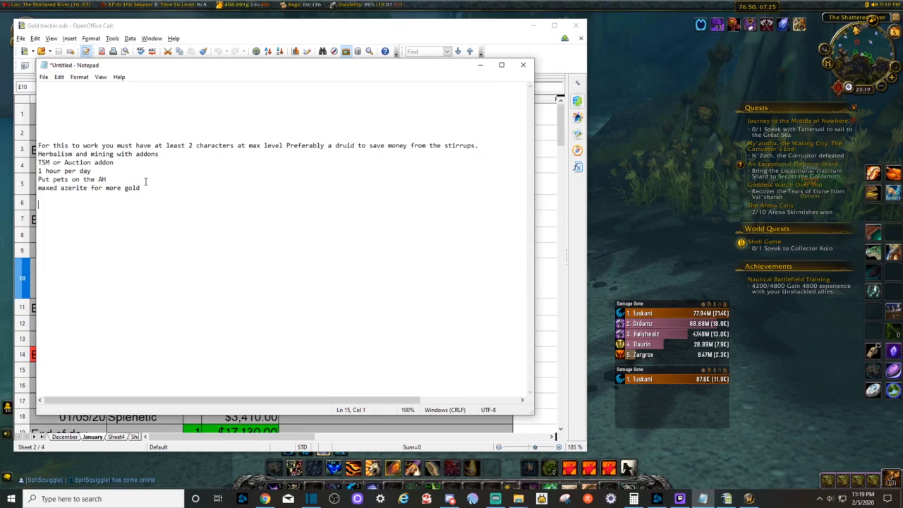
mouse_move(155, 84)
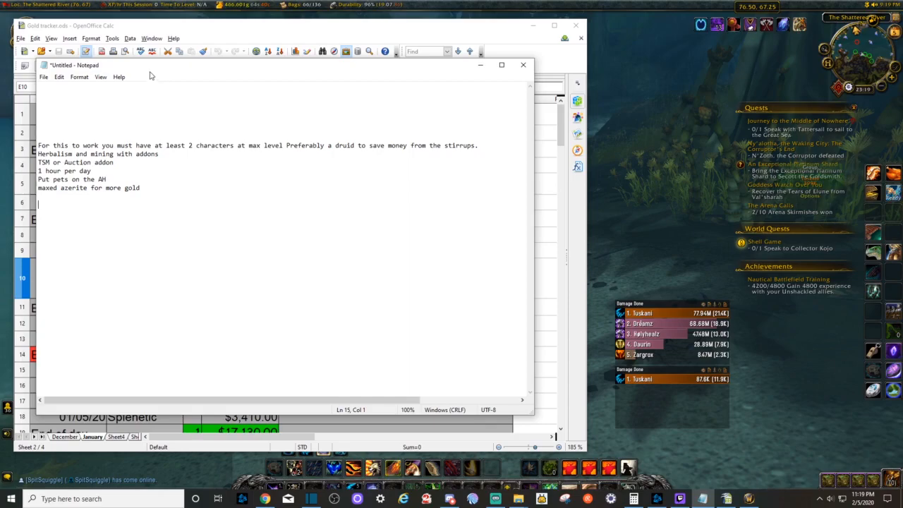
mouse_move(139, 68)
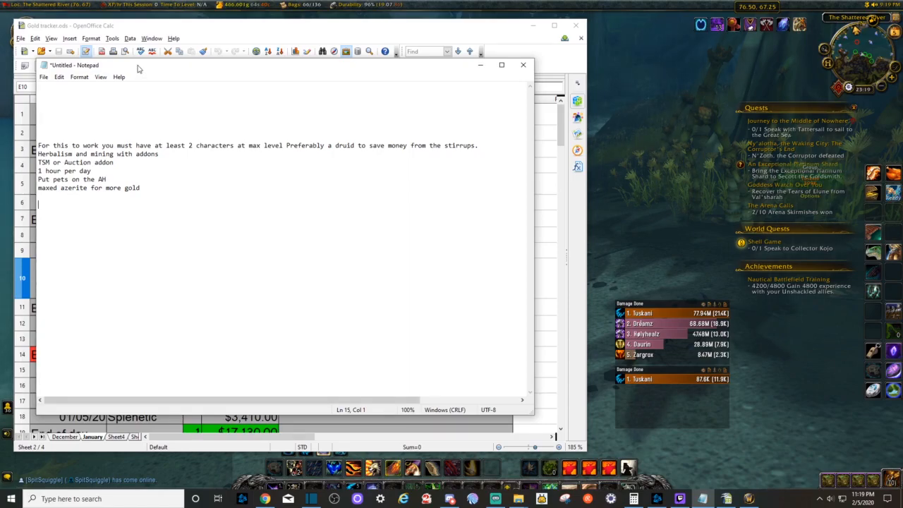
Step: Move the notes aside to bring the January sheet forward, selecting C4 and A1
left_click_drag(282, 65, 296, 78)
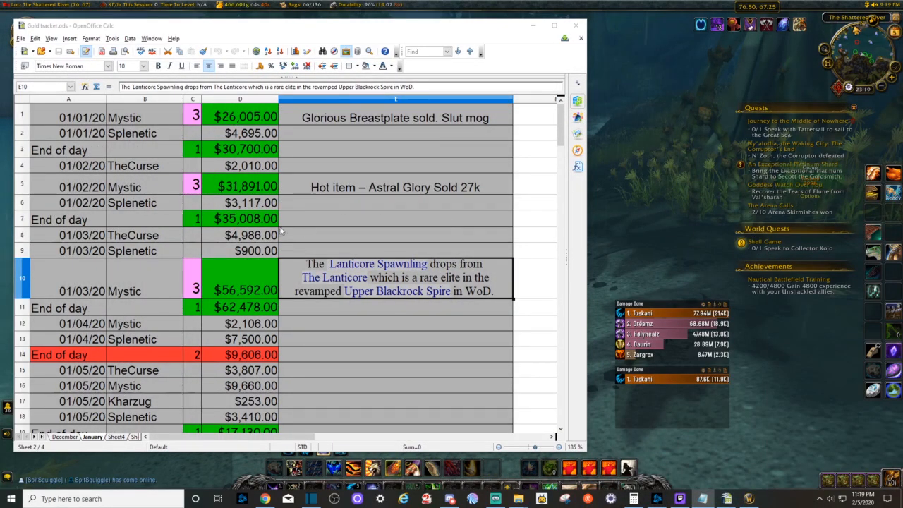
left_click(192, 165)
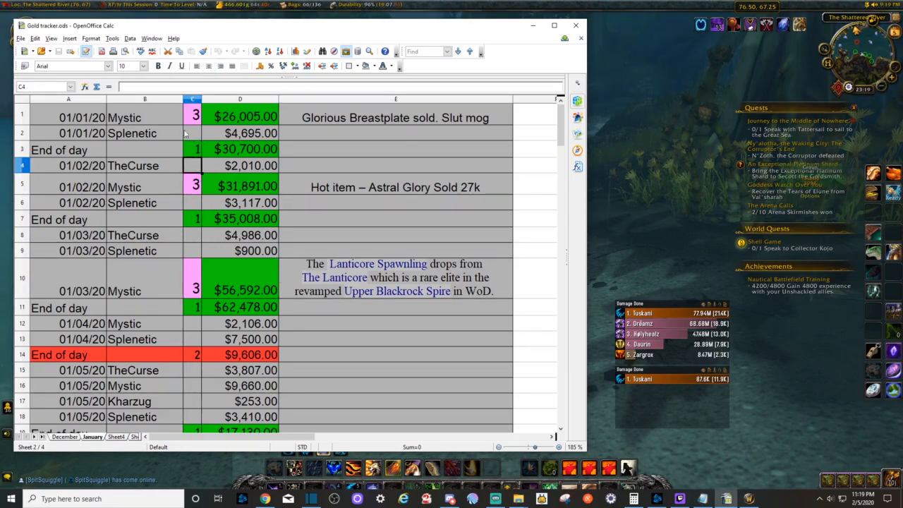
left_click(81, 117)
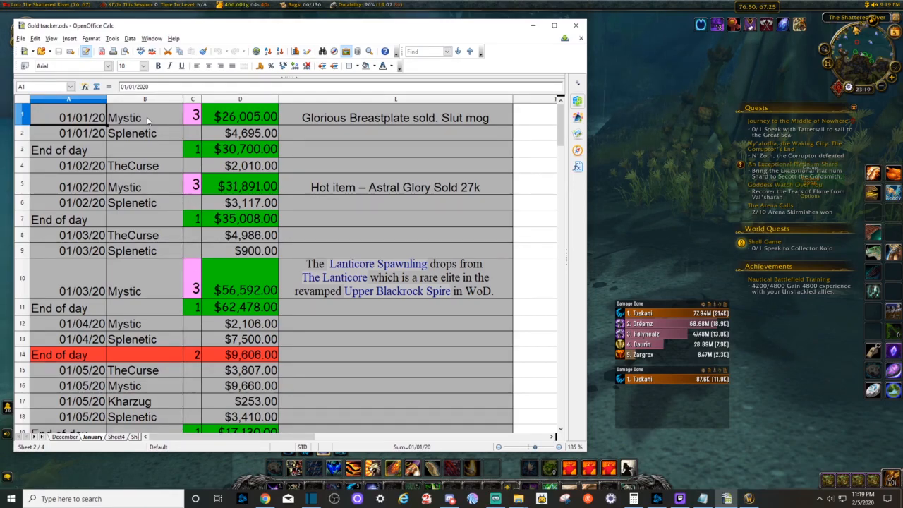
mouse_move(498, 161)
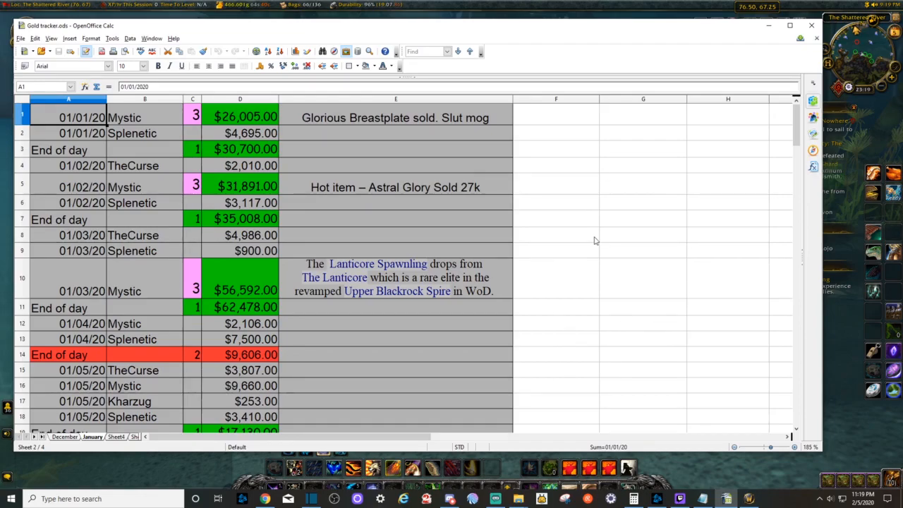
mouse_move(464, 205)
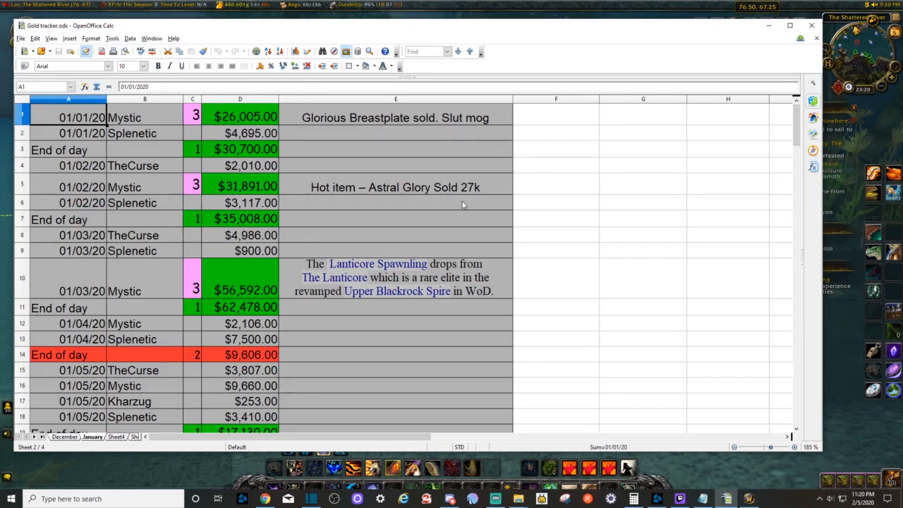
mouse_move(473, 210)
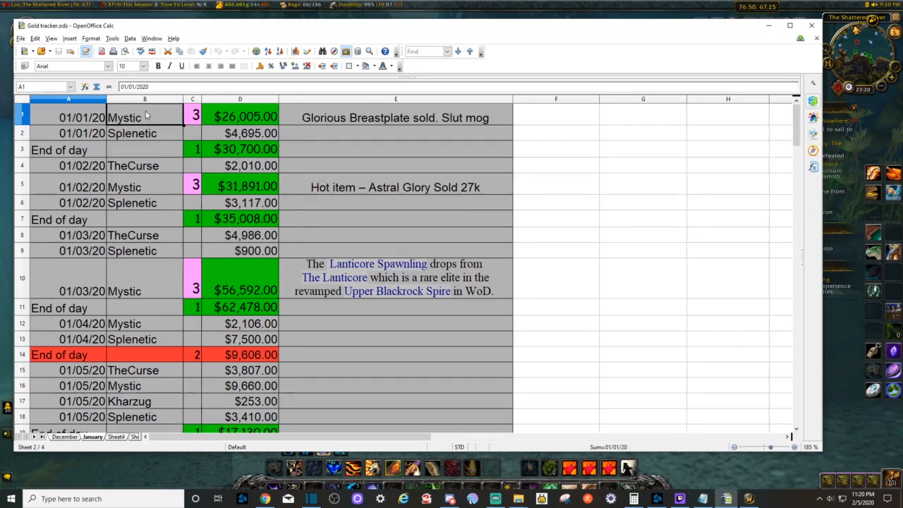
Step: Review Splenetic in B2, $2,010.00 in D4, and the Lanticore Spawnling and Astral Glory notes
left_click(145, 133)
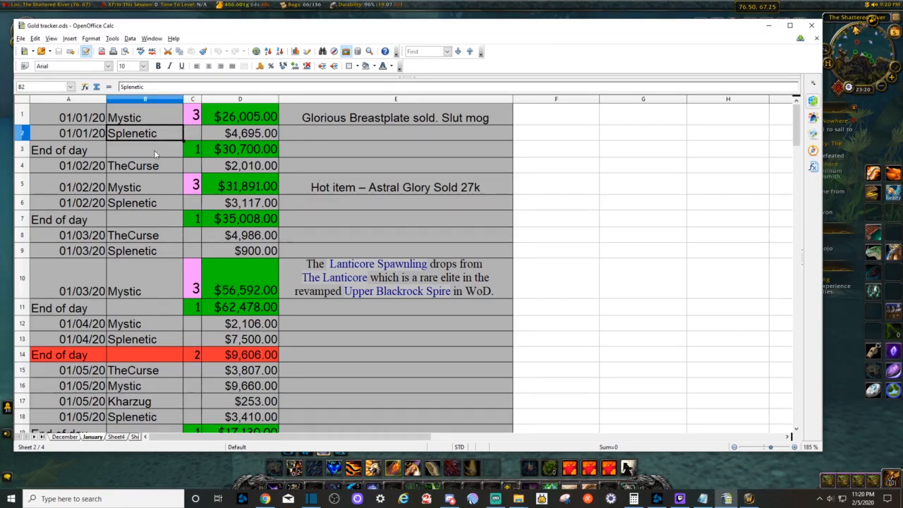
left_click(245, 165)
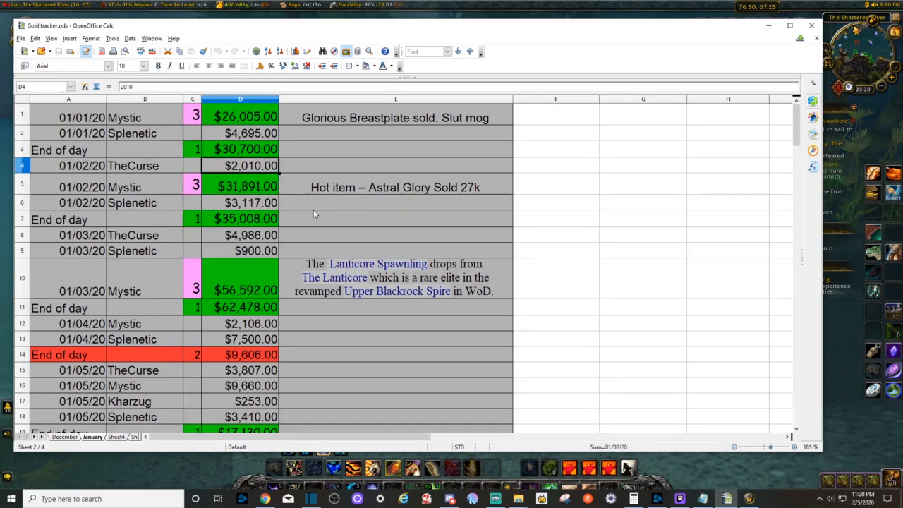
left_click(395, 277)
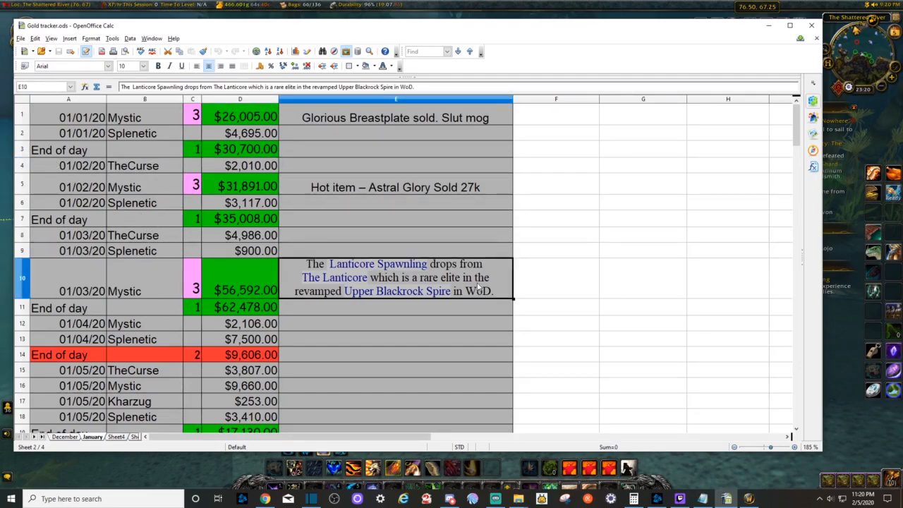
left_click(396, 187)
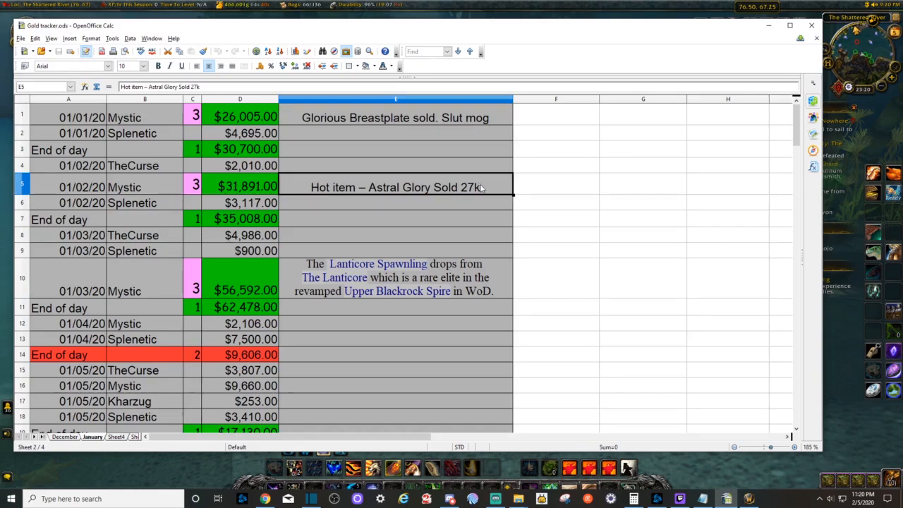
left_click(395, 277)
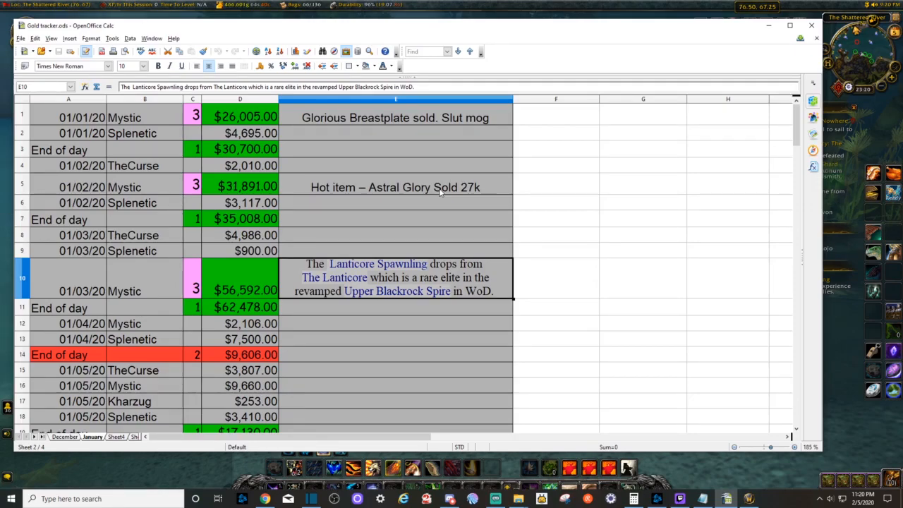
scroll("down", 3)
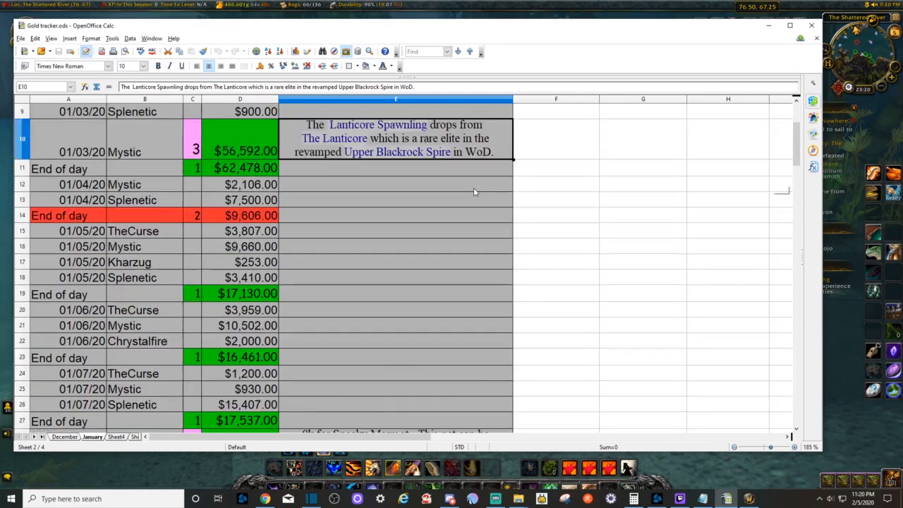
scroll("down", 3)
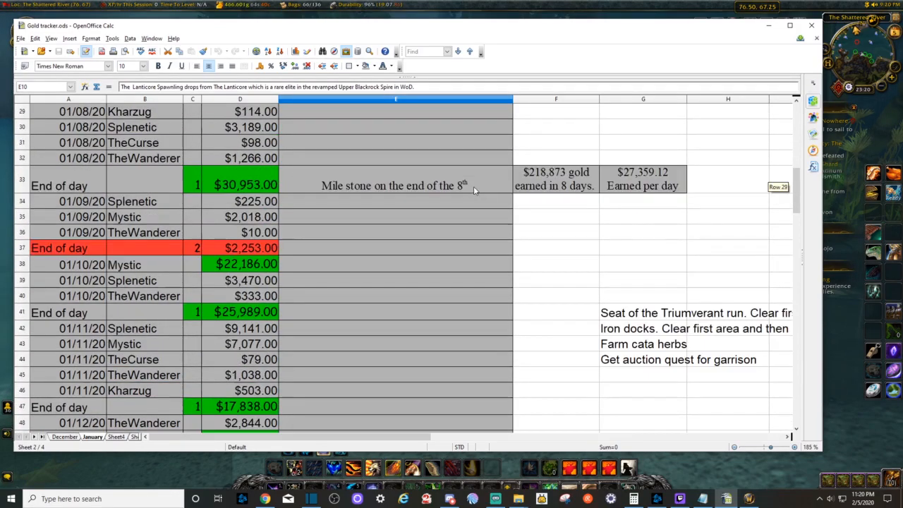
left_click(395, 186)
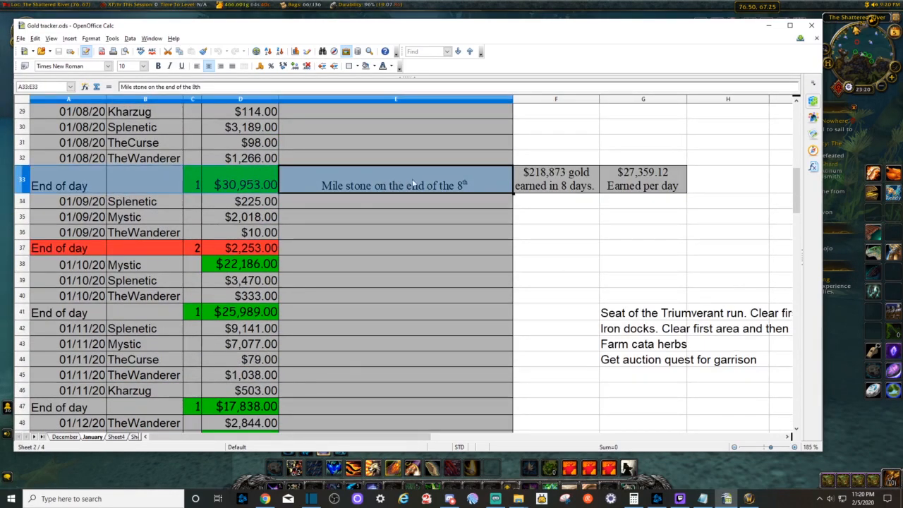
left_click(556, 179)
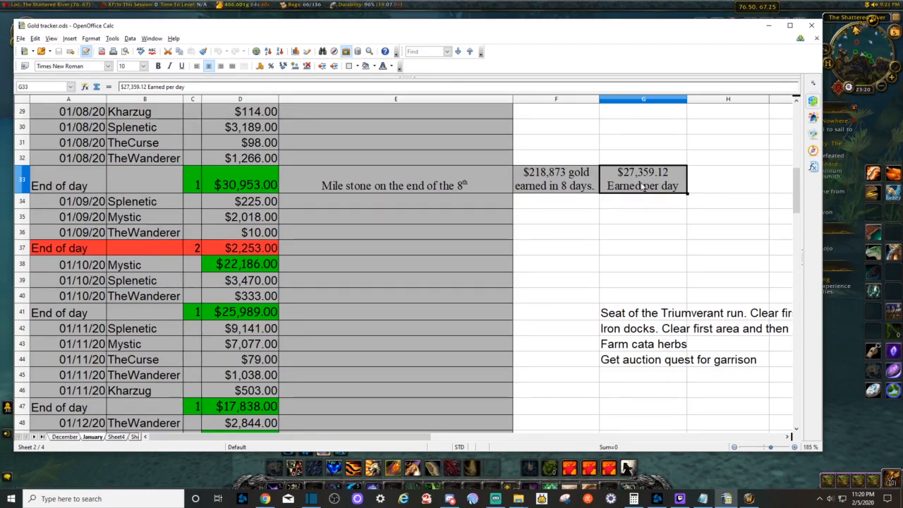
scroll("down", 3)
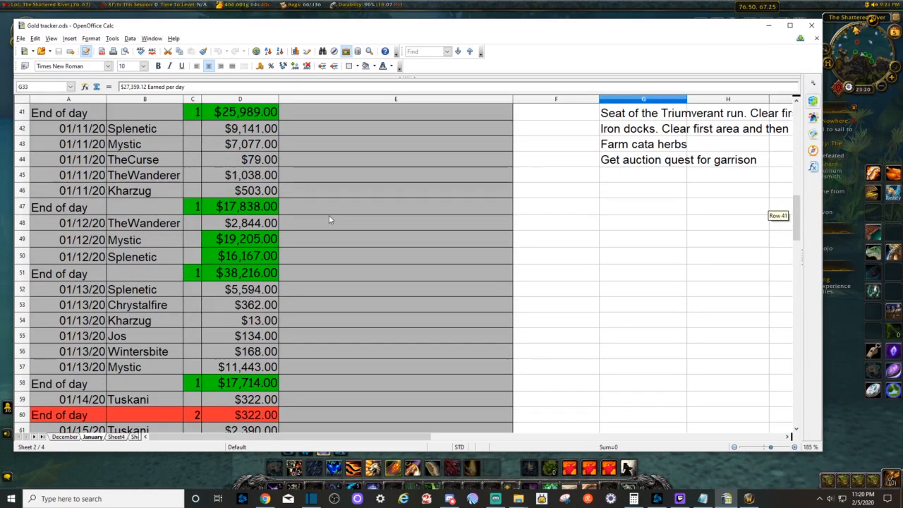
scroll("down", 3)
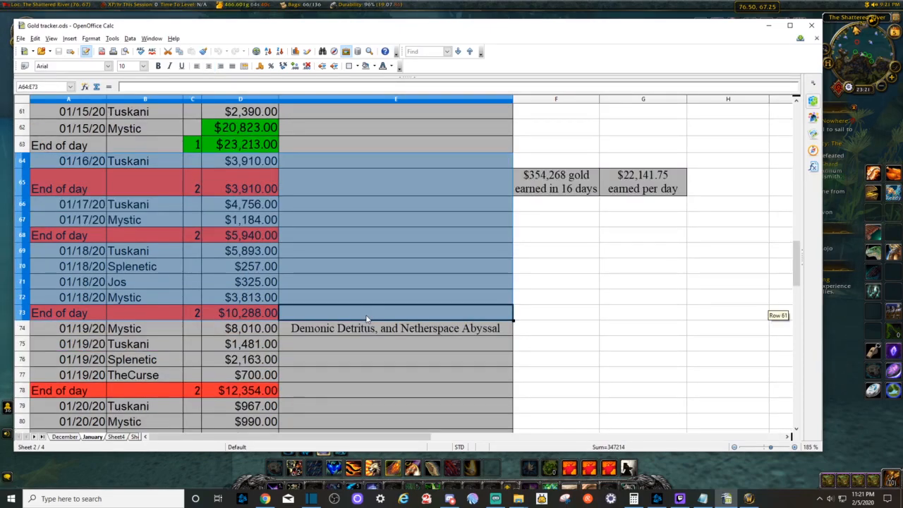
scroll("down", 3)
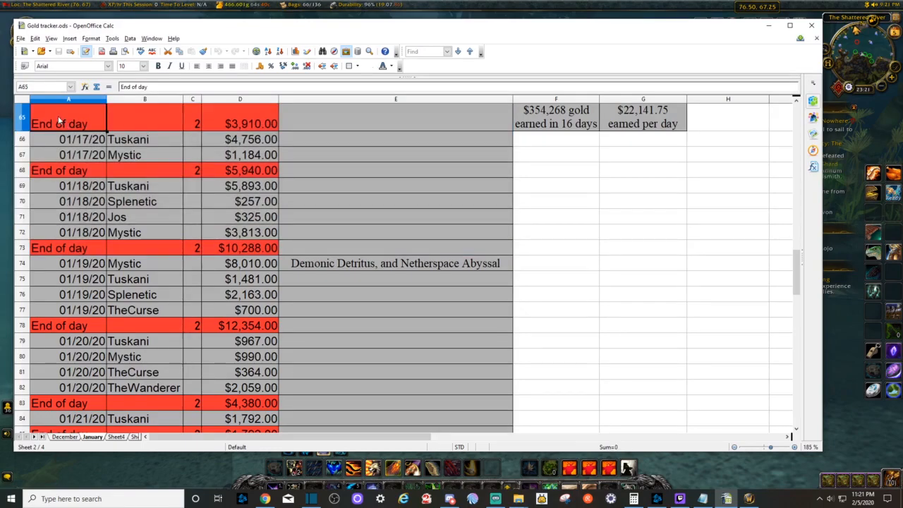
left_click_drag(60, 123, 396, 403)
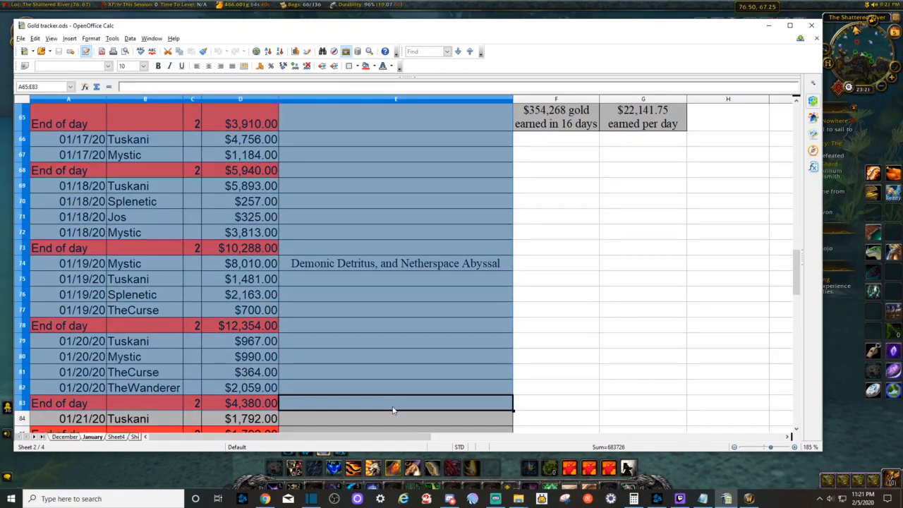
left_click(395, 418)
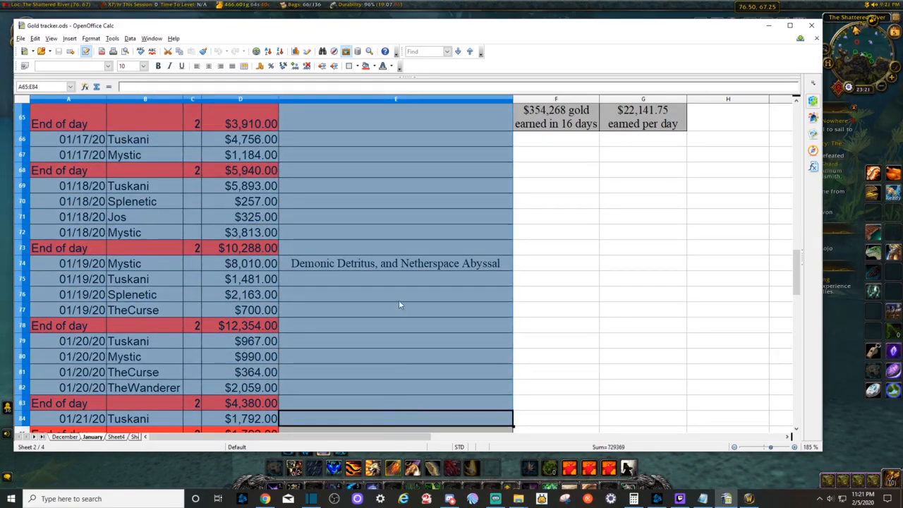
scroll("up", 3)
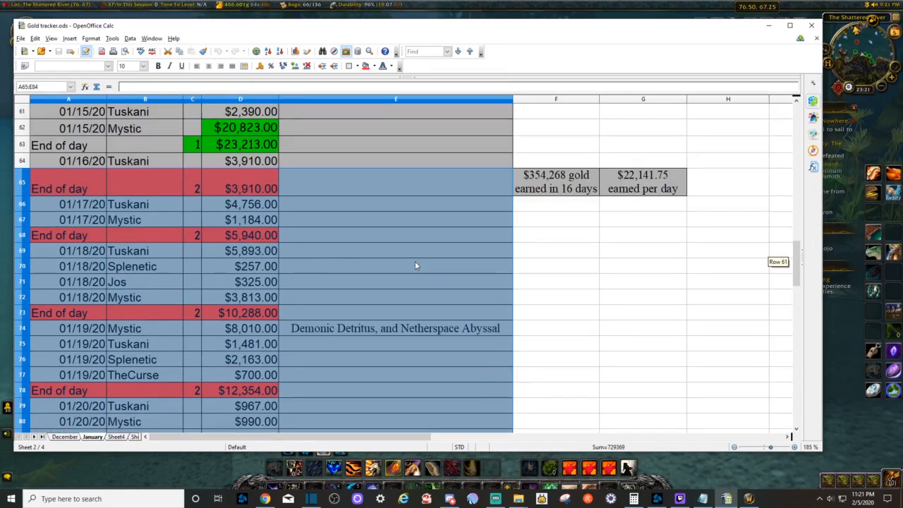
left_click(555, 181)
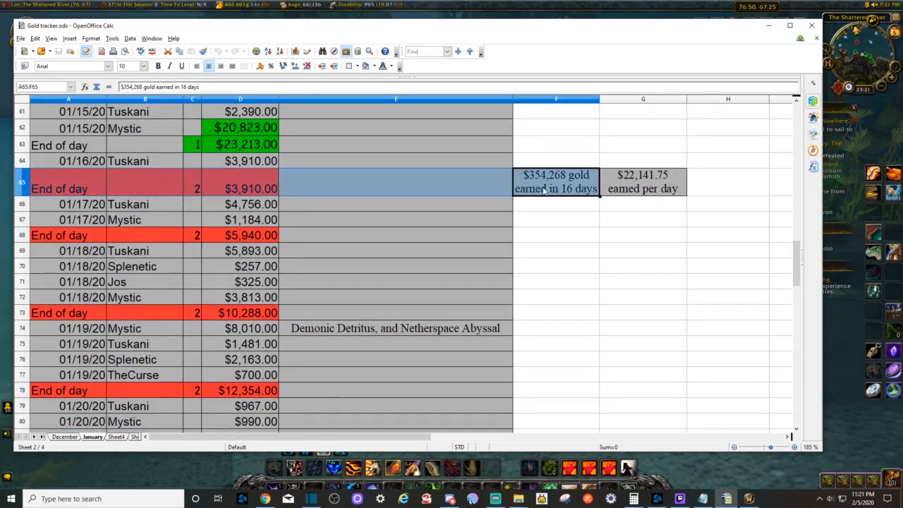
scroll("up", 3)
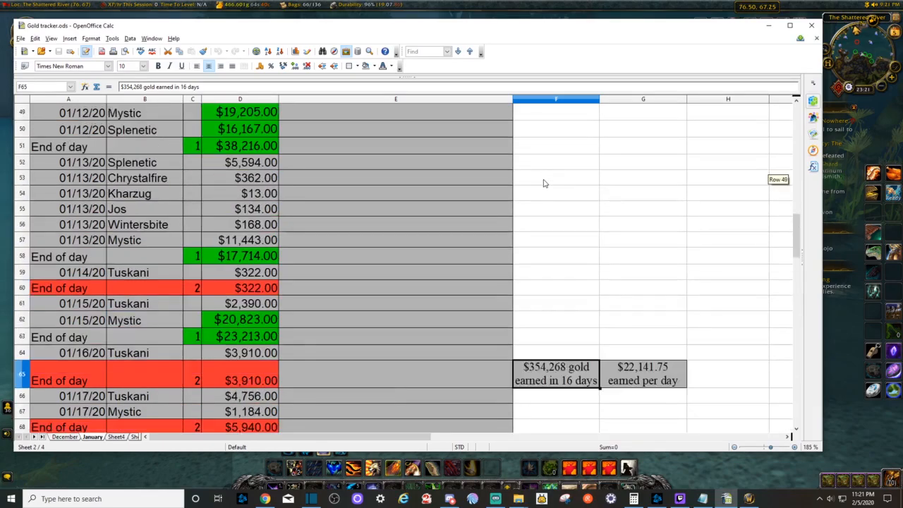
scroll("up", 3)
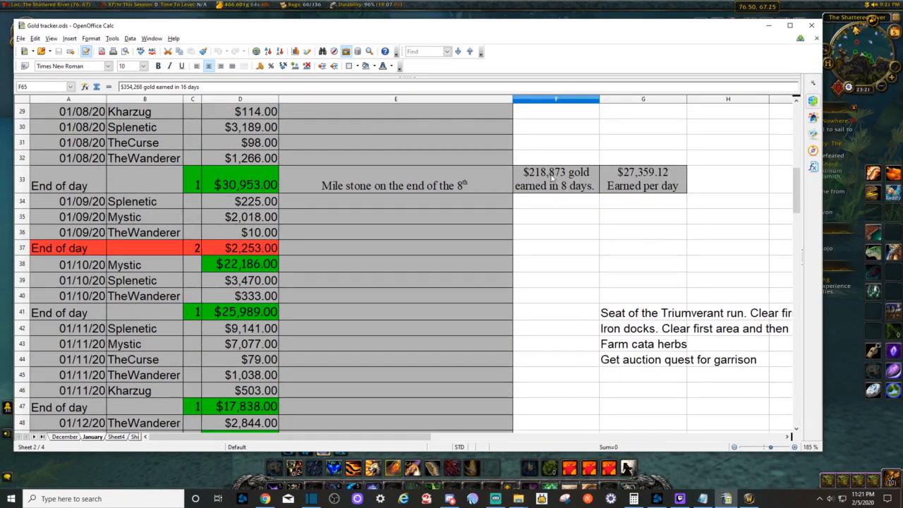
scroll("down", 3)
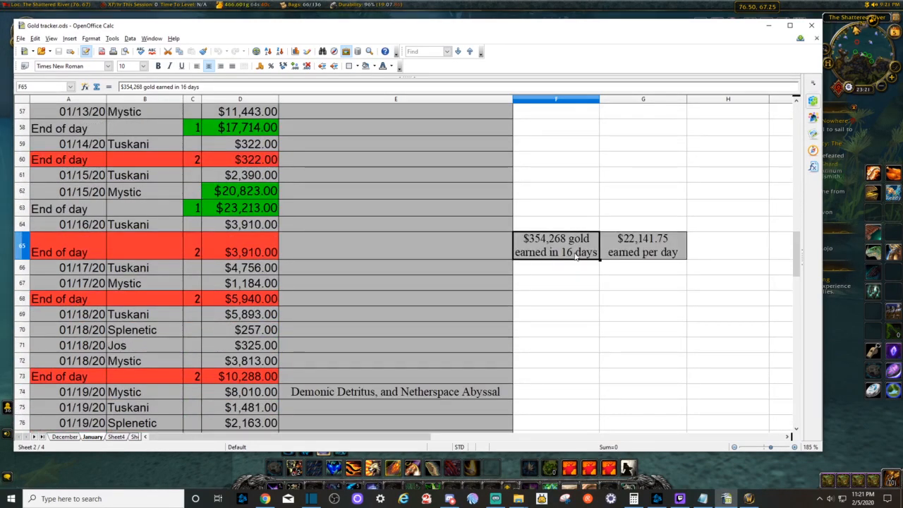
scroll("down", 3)
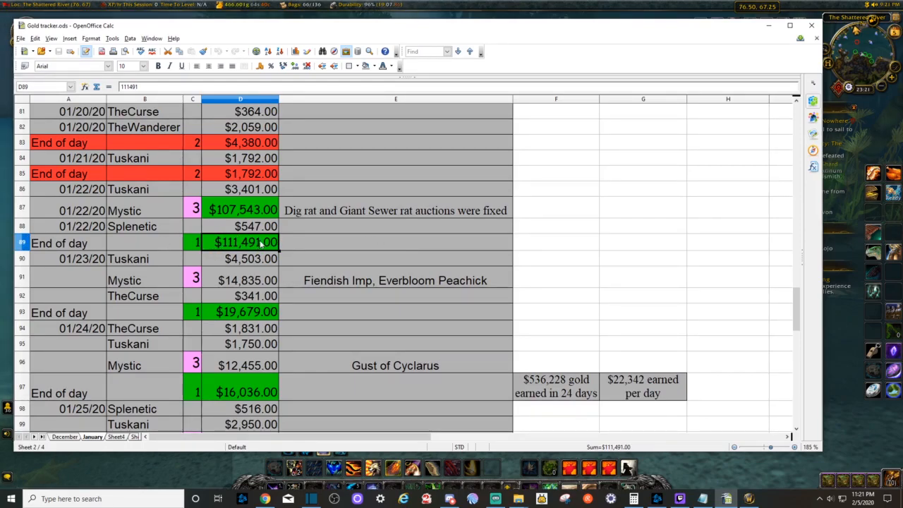
left_click(395, 210)
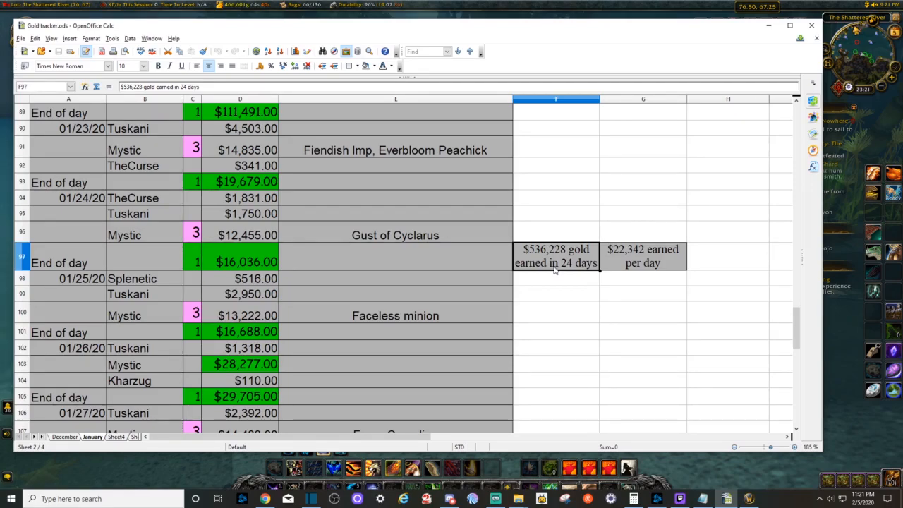
left_click(643, 256)
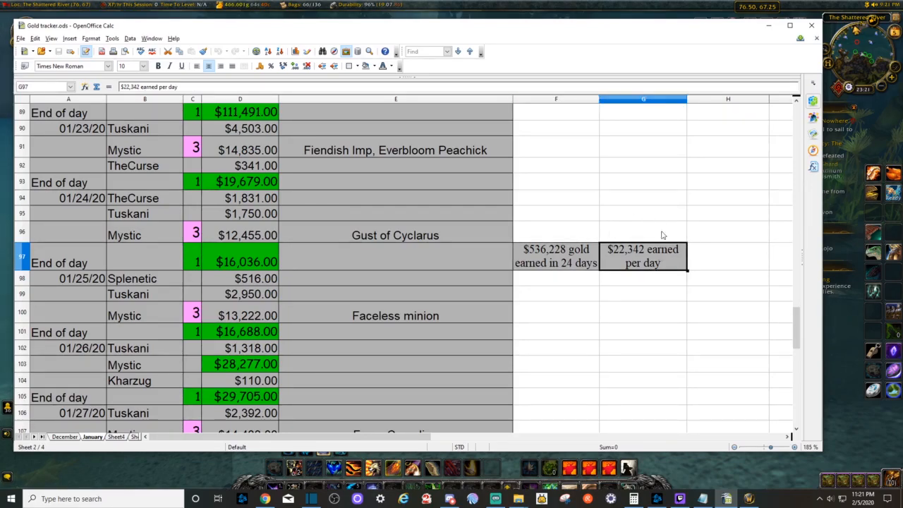
mouse_move(637, 254)
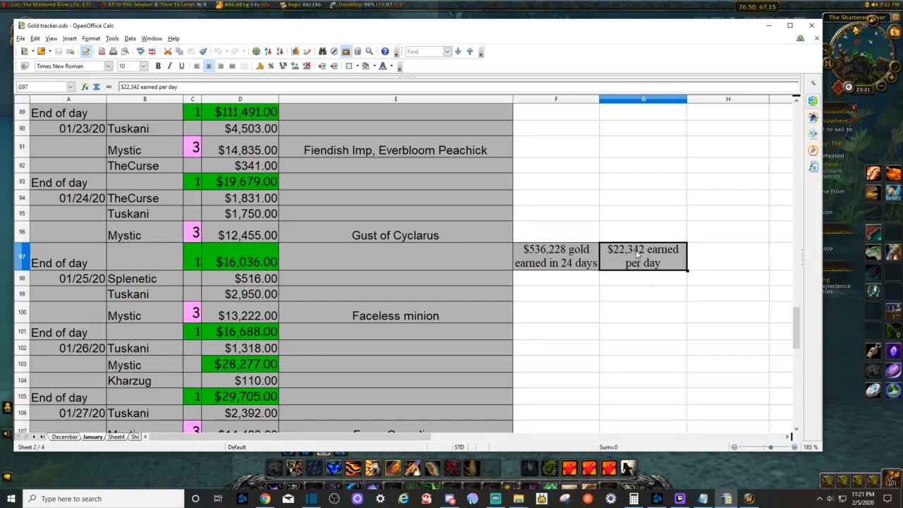
scroll("down", 3)
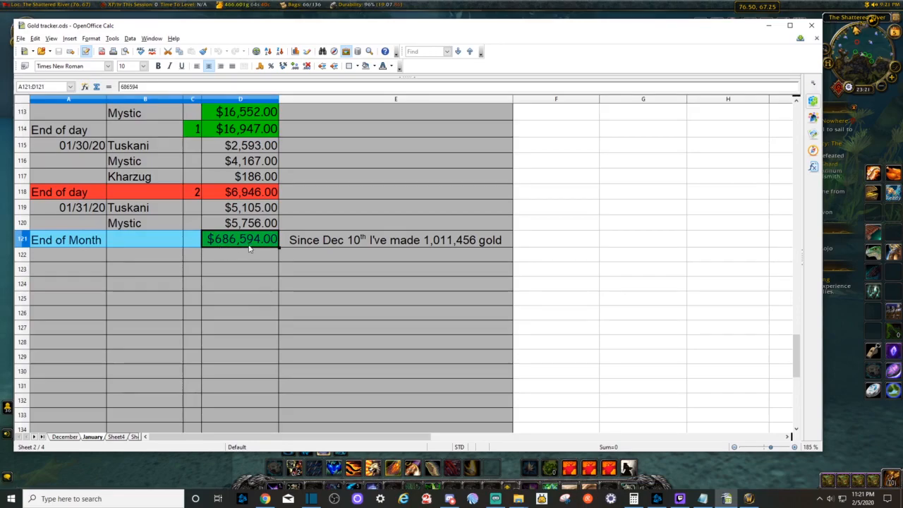
left_click(241, 239)
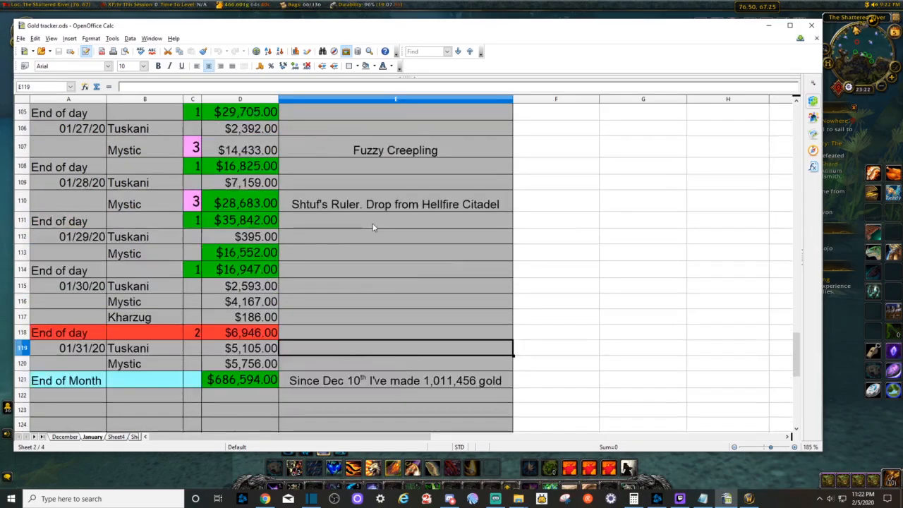
scroll("up", 3)
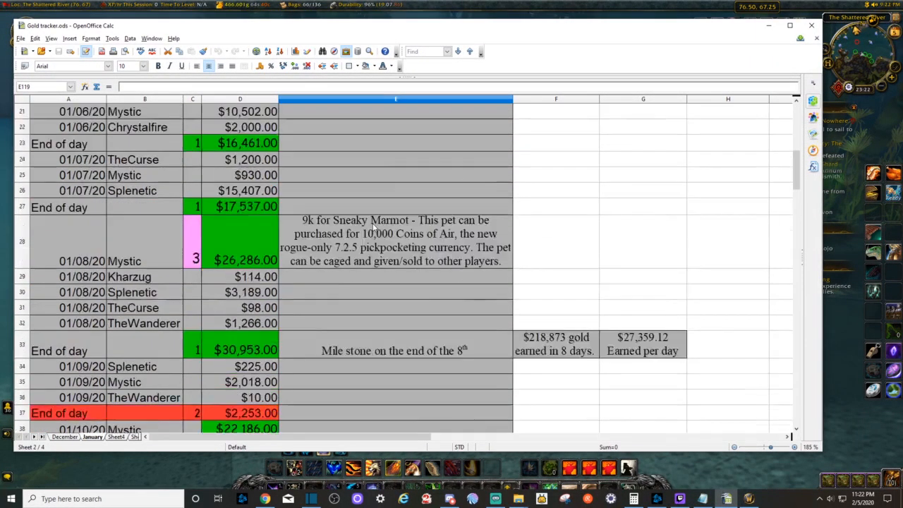
scroll("up", 3)
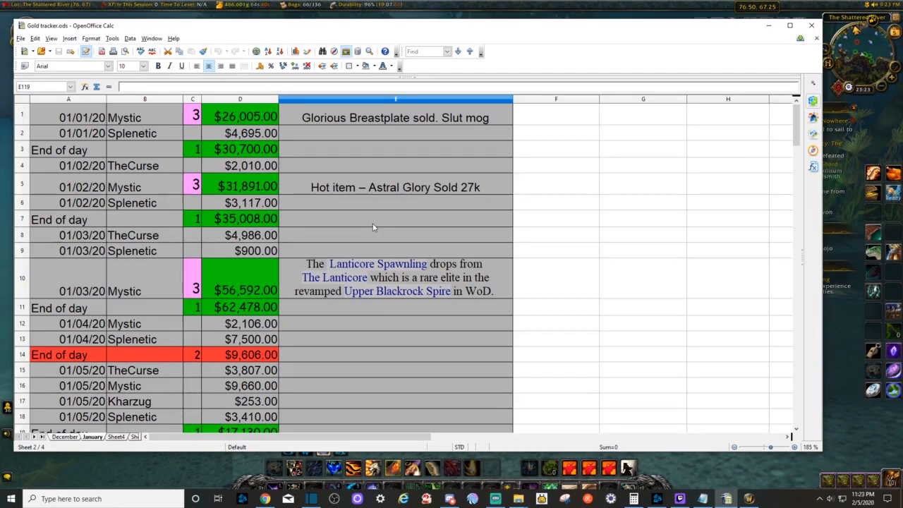
mouse_move(460, 259)
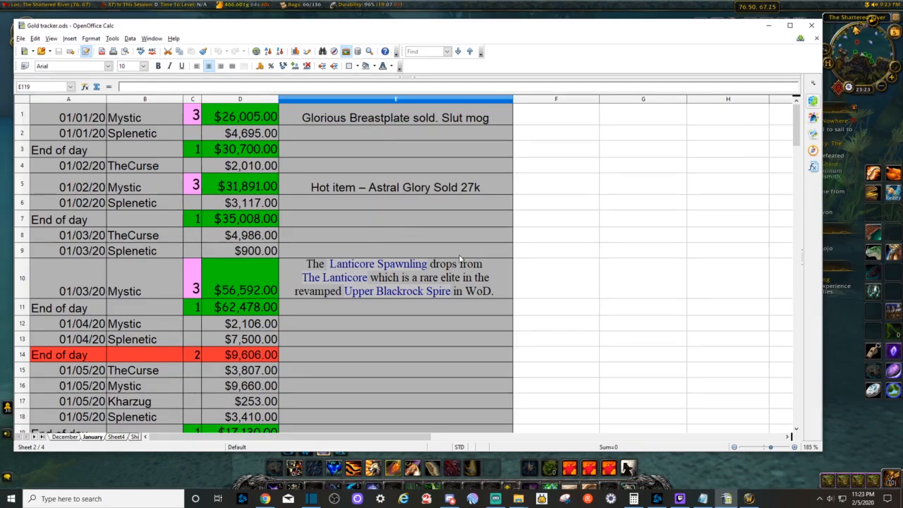
mouse_move(476, 269)
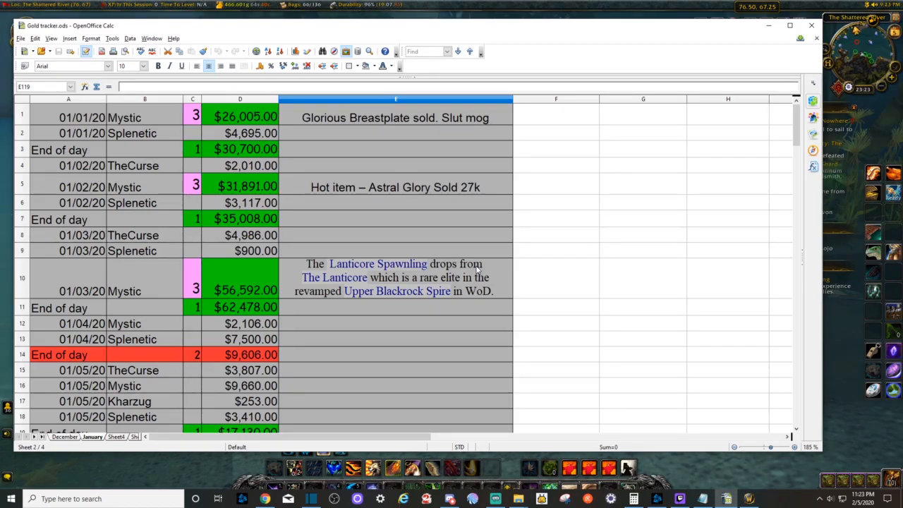
mouse_move(576, 288)
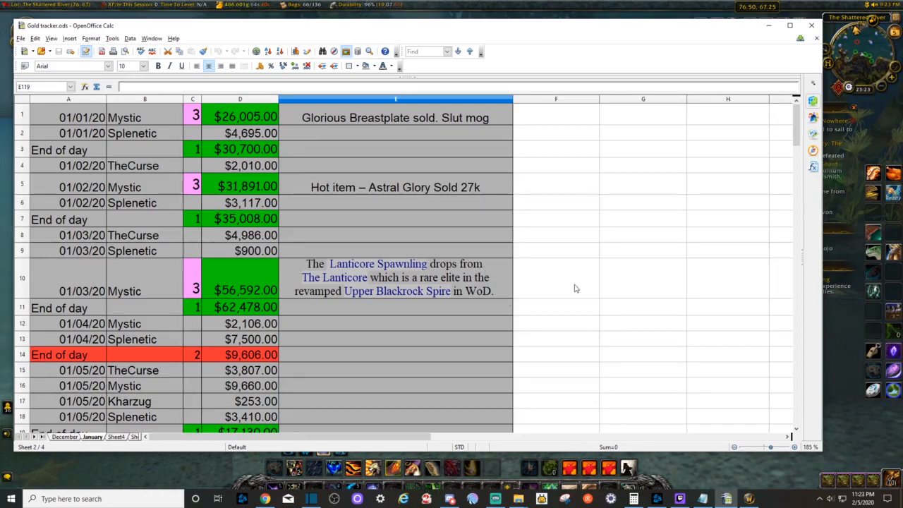